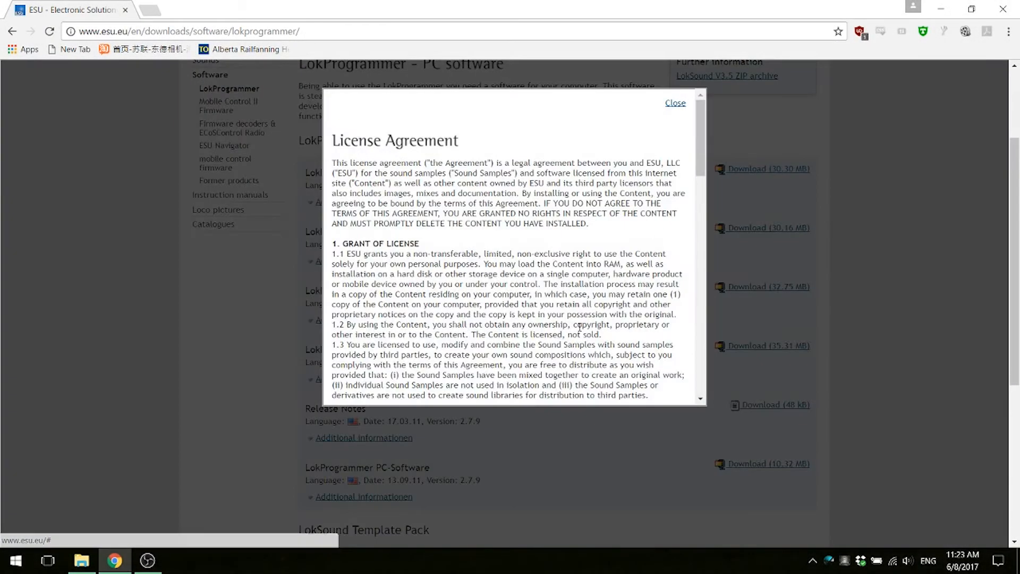
Run the LokProgrammer 4.5.2 installer through Next and Yes, finishing with Start LokProgrammer checked
left_click(675, 103)
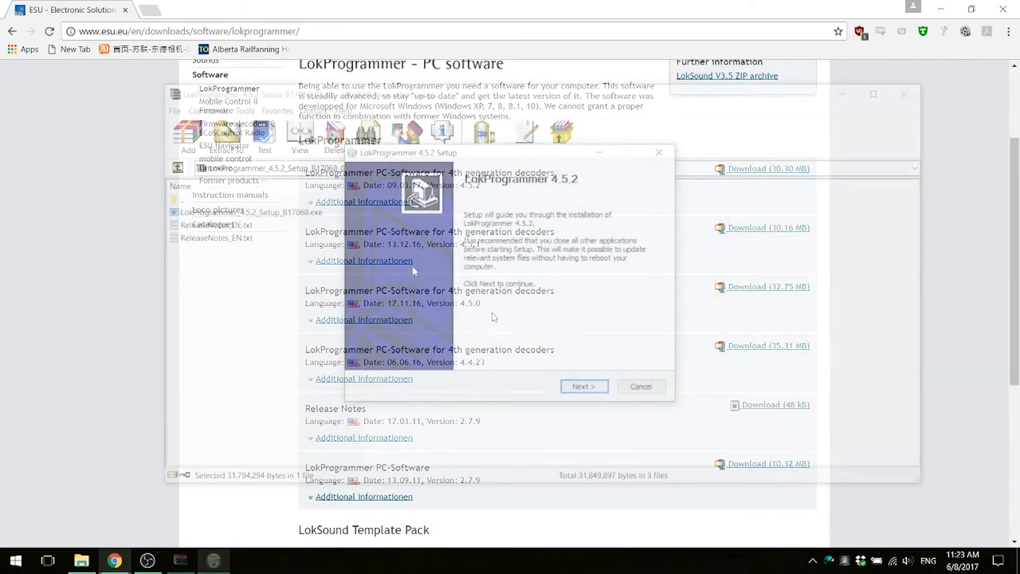
left_click(583, 386)
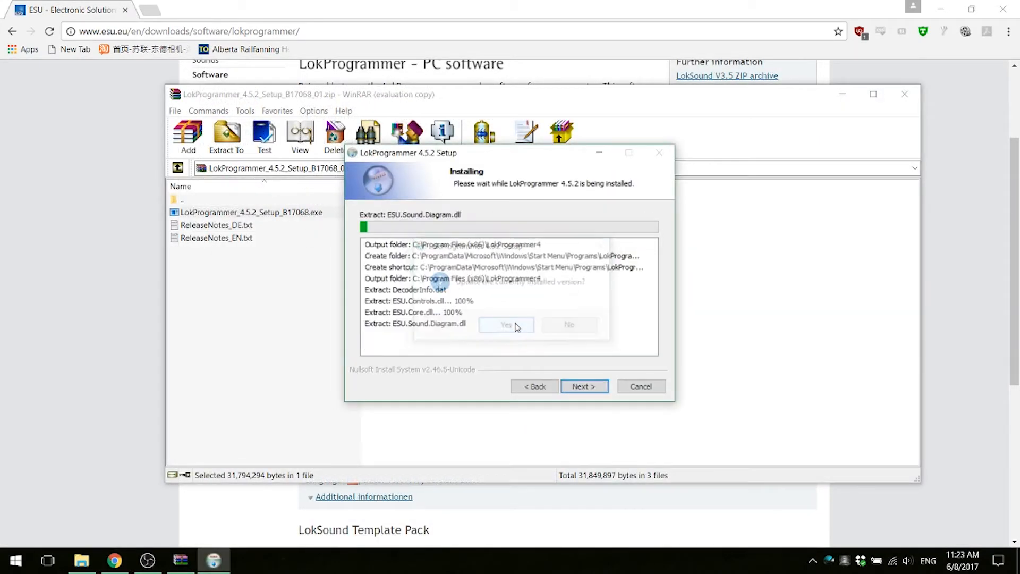
left_click(506, 324)
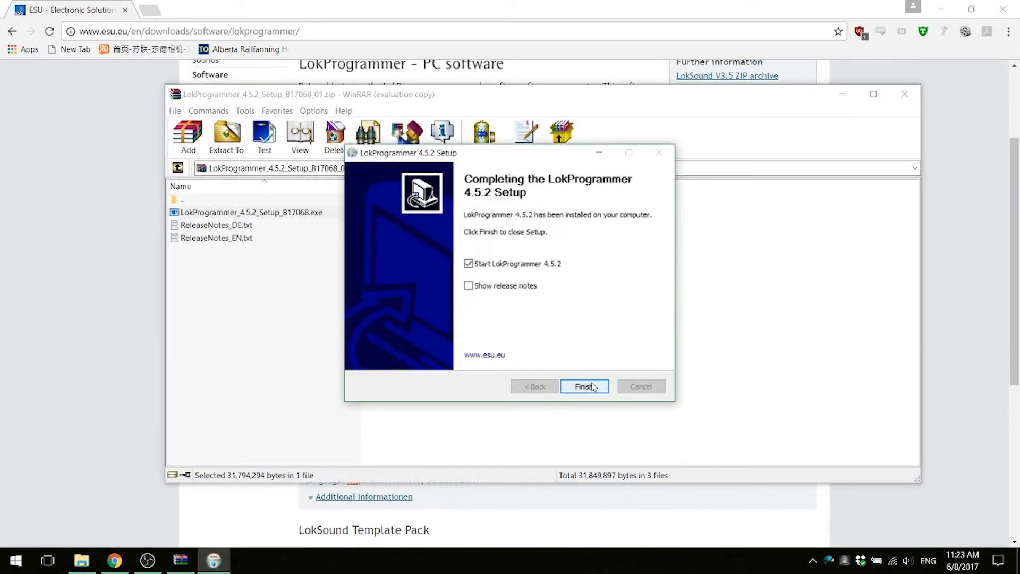
left_click(583, 386)
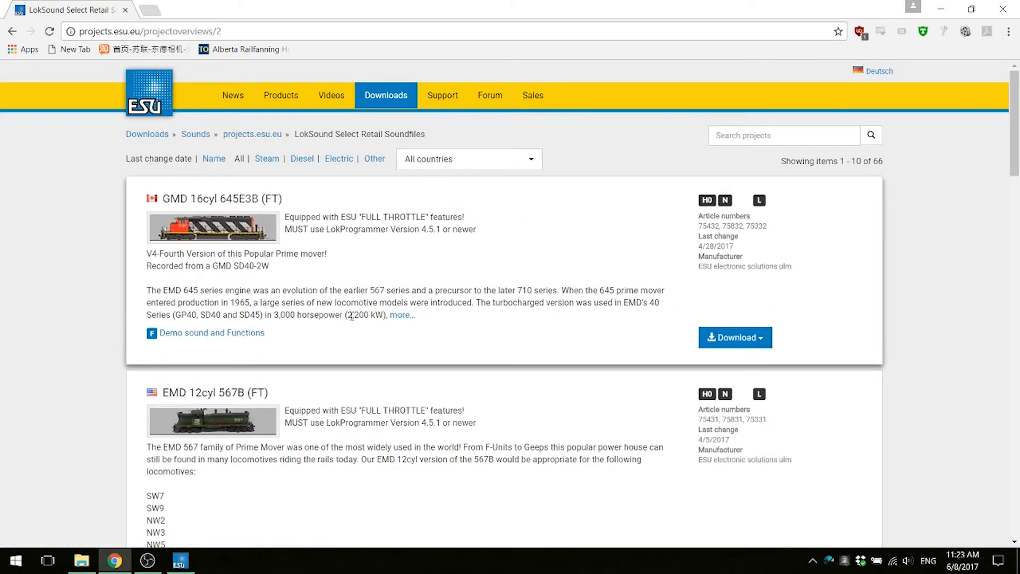
Expand the GMD 16cyl 645E3B entry and download its 75432 - LokSound Select version
left_click(400, 315)
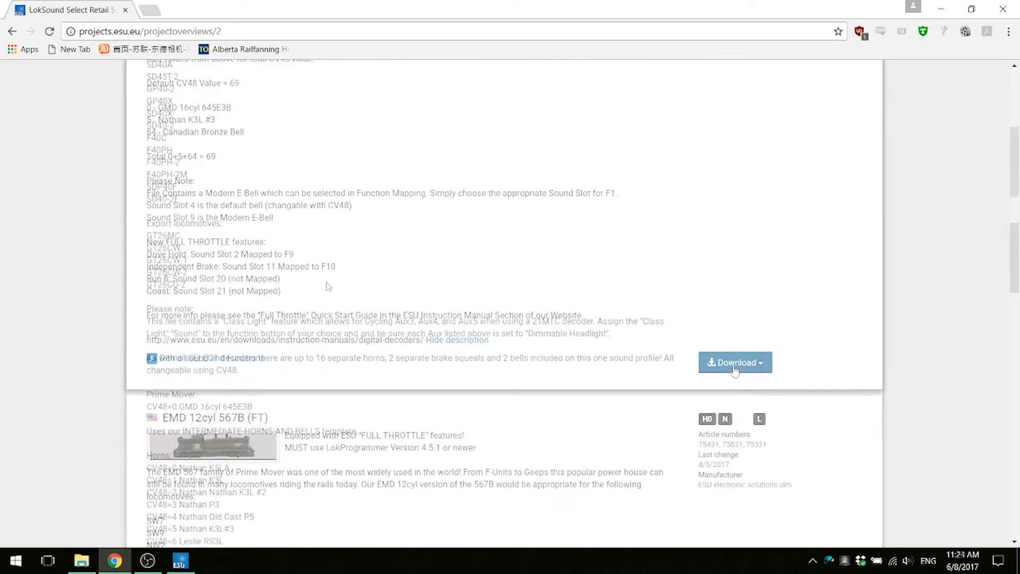
left_click(734, 362)
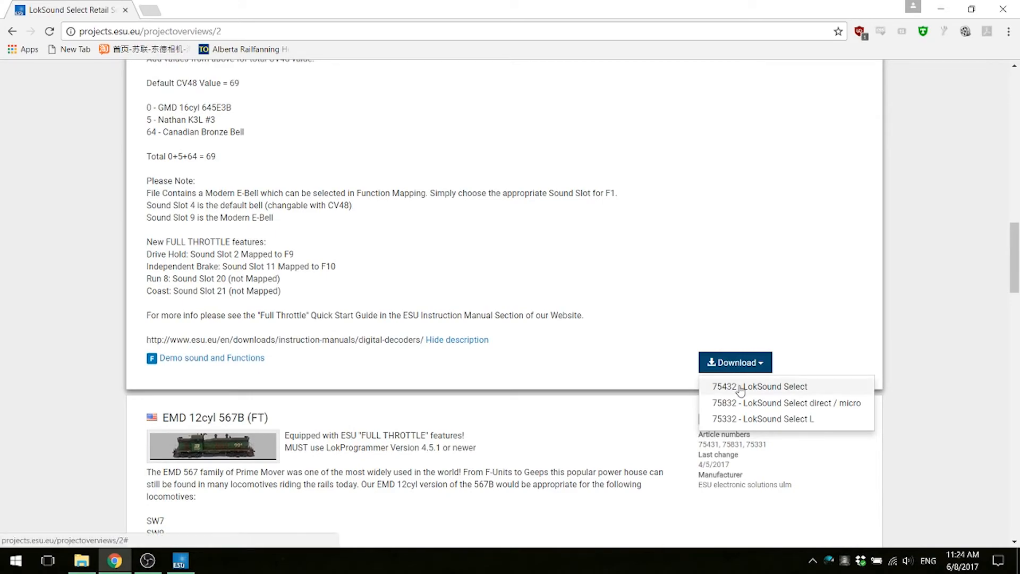
left_click(759, 386)
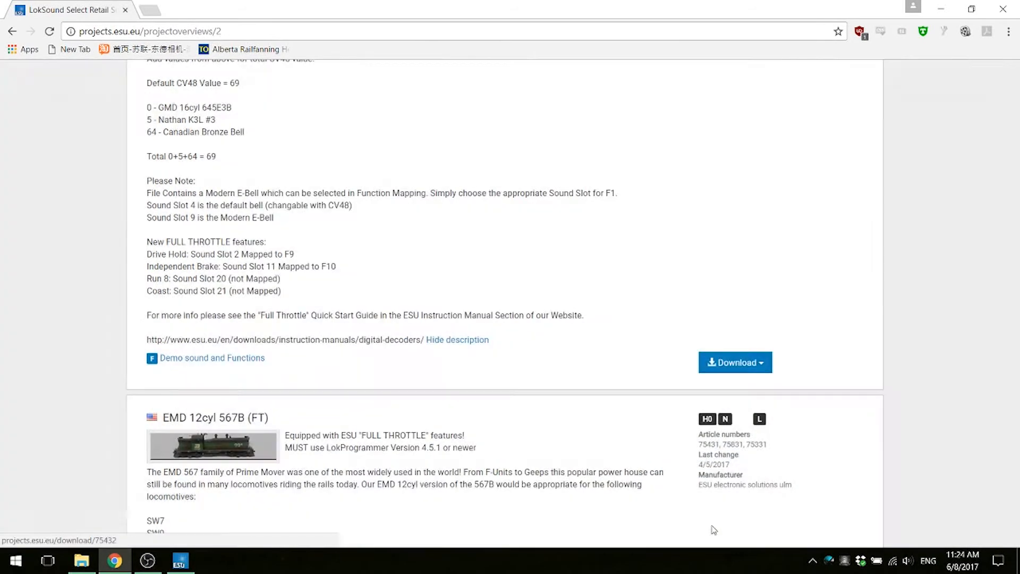
From Programmer > Write sound data, confirm writing with decoder data and Overwrite defaults checked
left_click(180, 560)
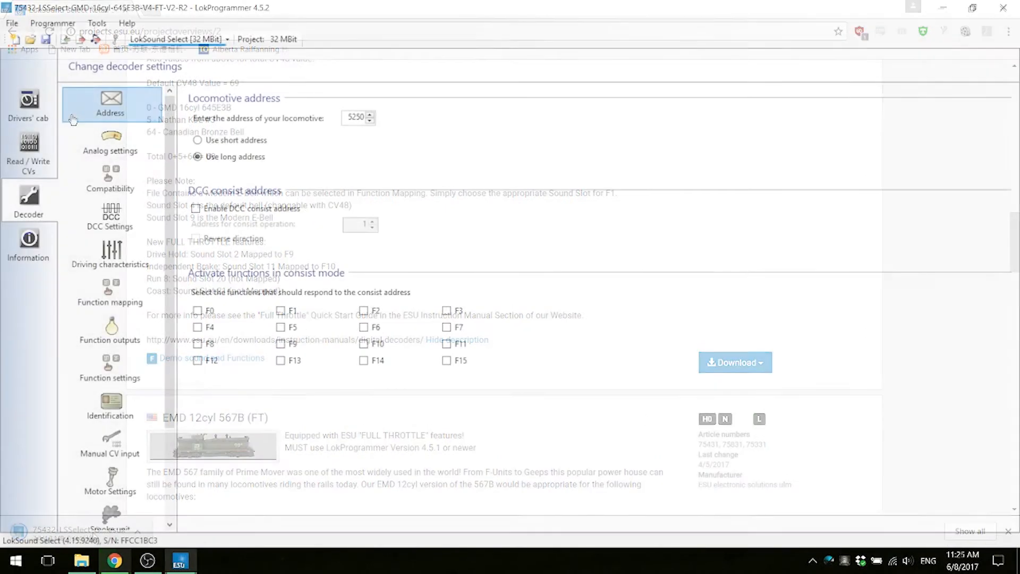
left_click(51, 22)
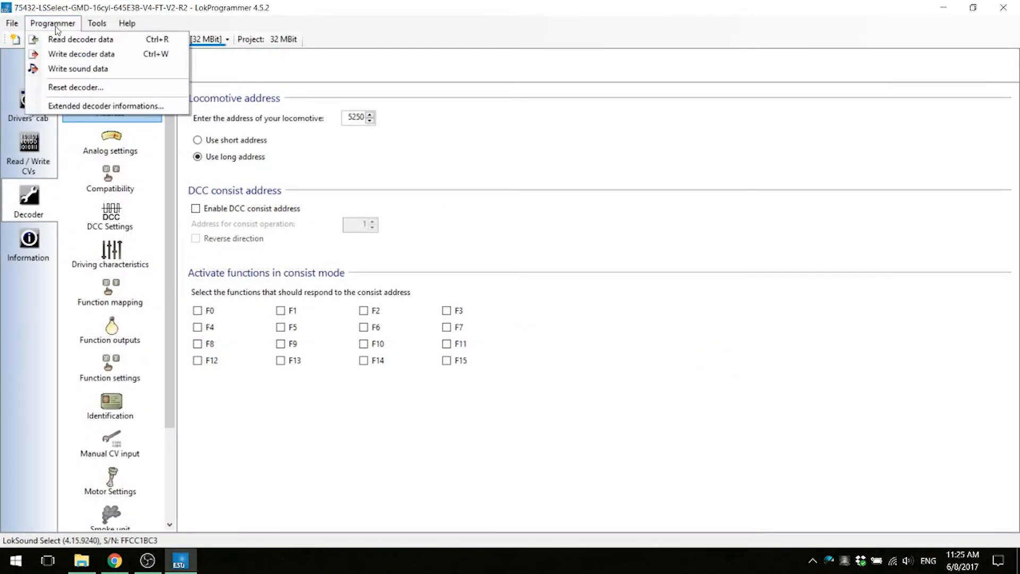
left_click(78, 68)
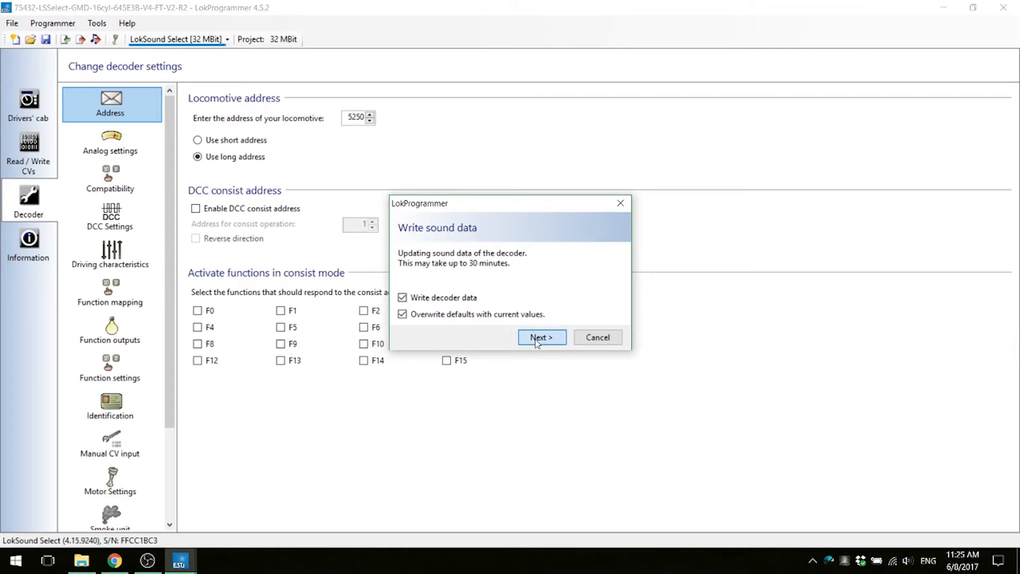
left_click(540, 337)
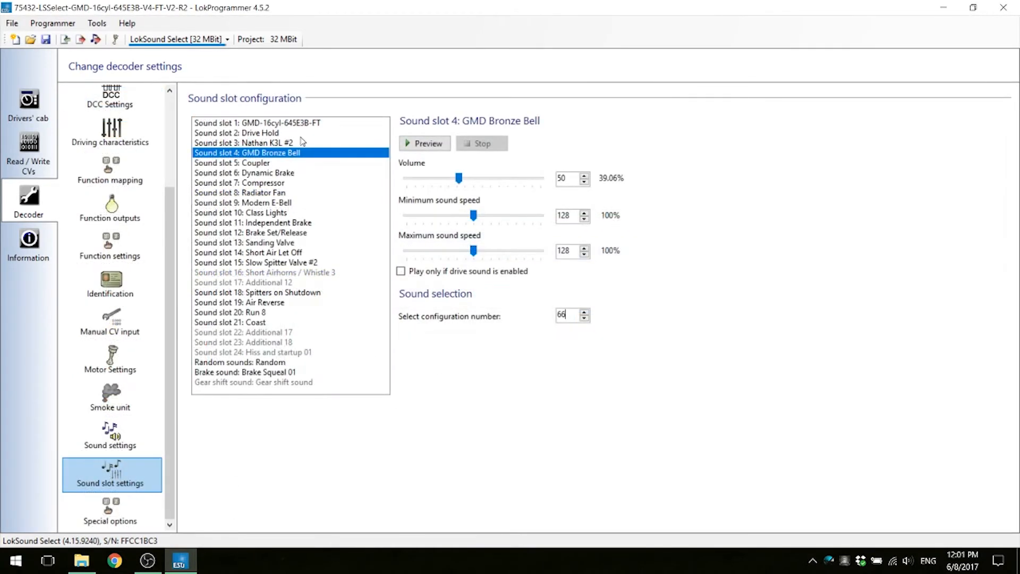
Preview slot 4's GMD Bronze Bell, then set sound slot 3 (Nathan K3L) to configuration 67
left_click(424, 143)
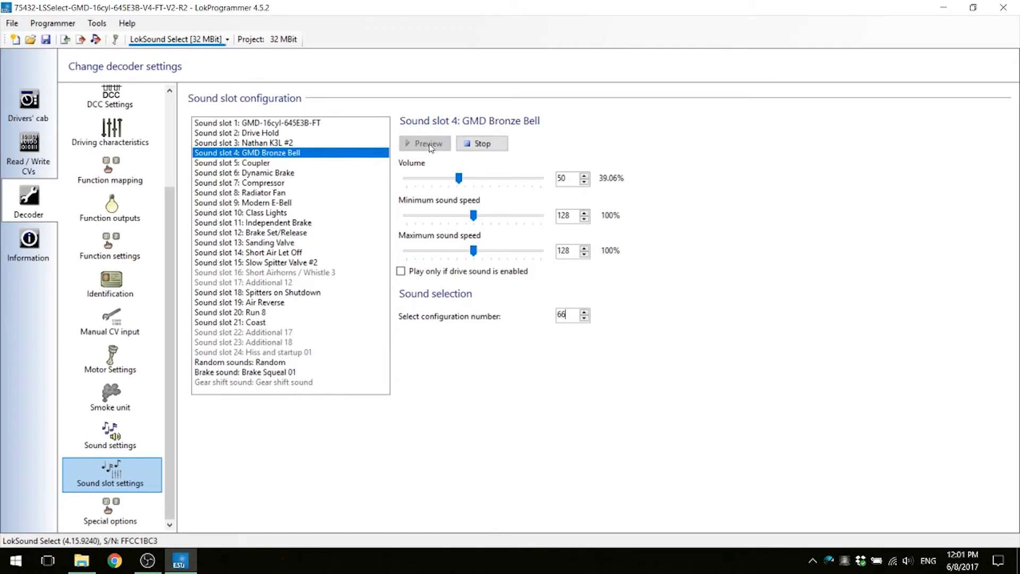
left_click(424, 144)
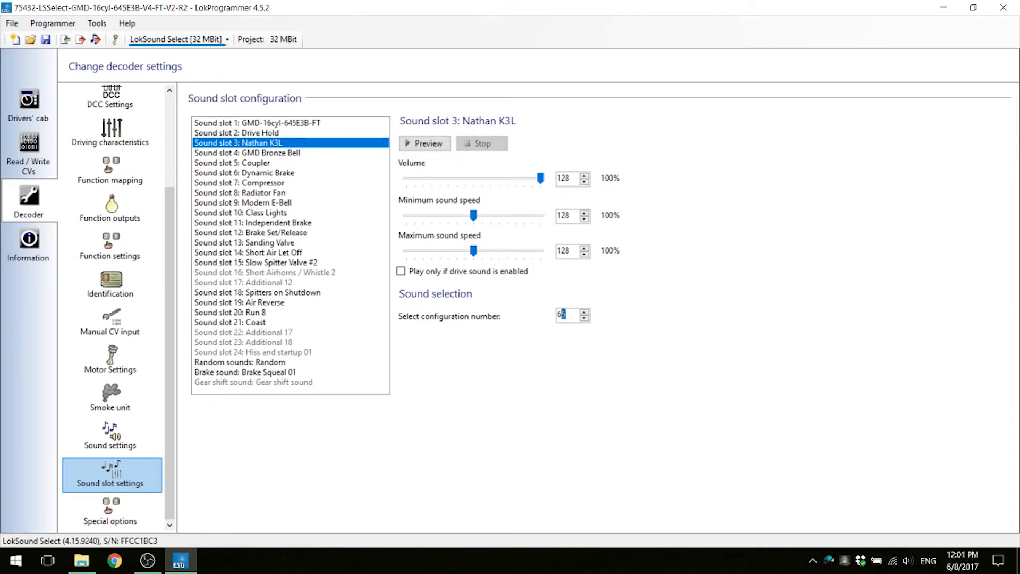
mouse_move(616, 266)
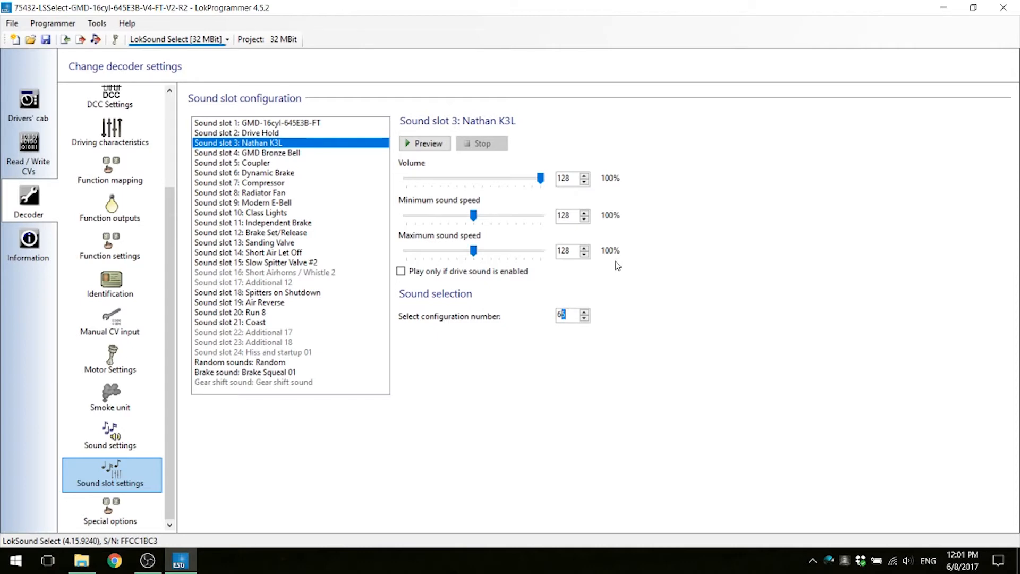
left_click(585, 311)
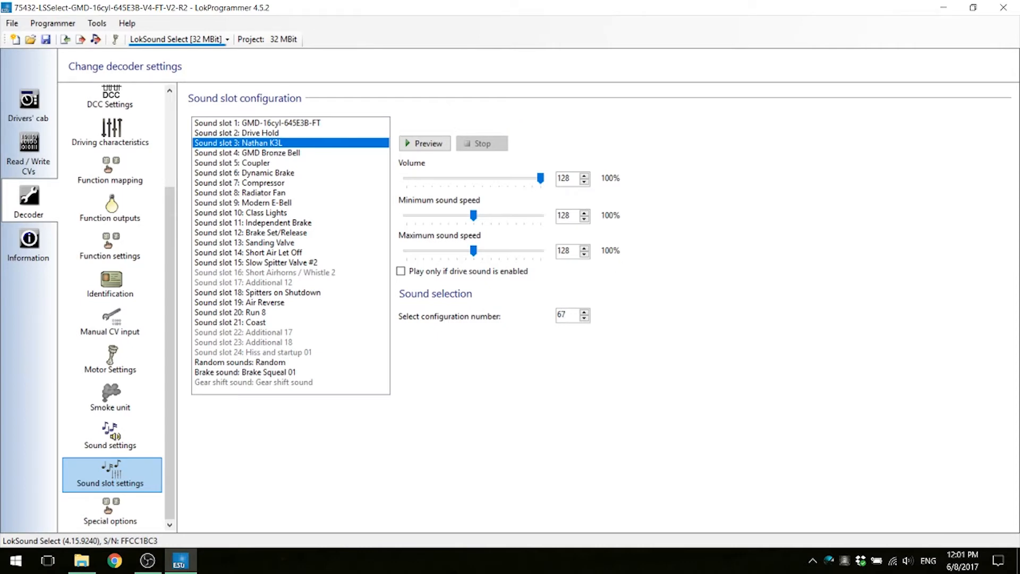
left_click(28, 104)
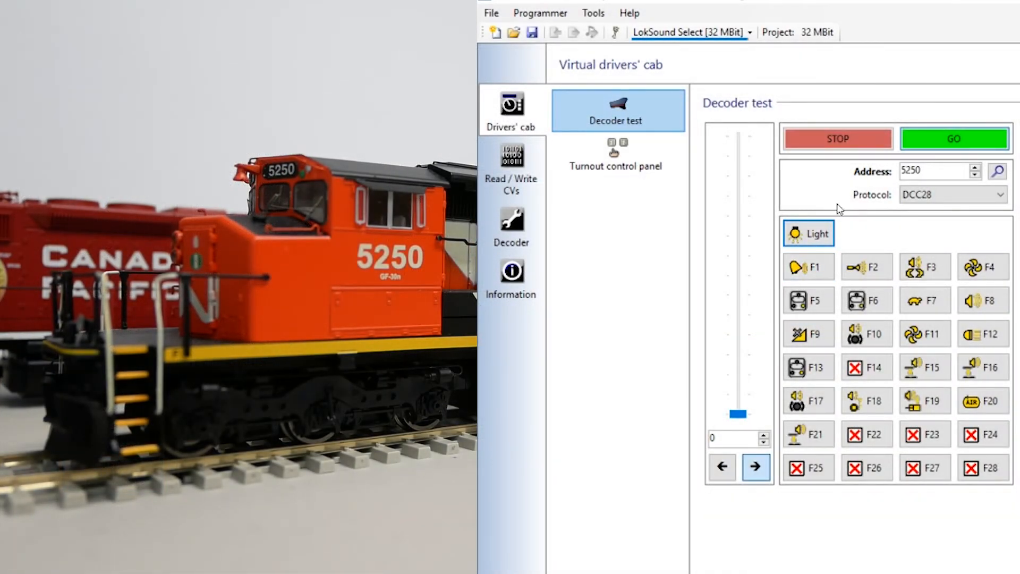
In the virtual cab, switch the lights on and toggle the F2 horn on and off
left_click(808, 266)
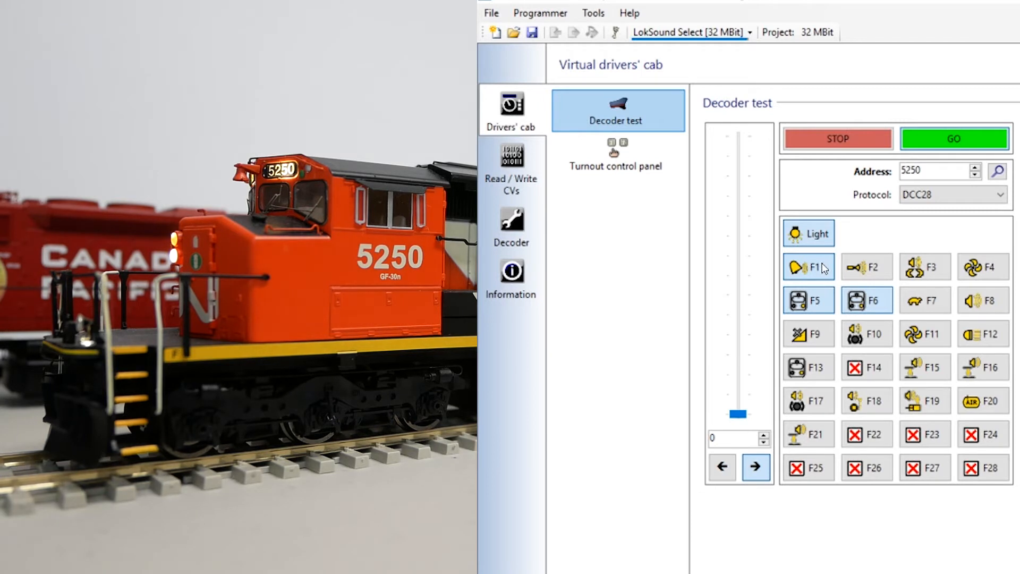
mouse_move(864, 267)
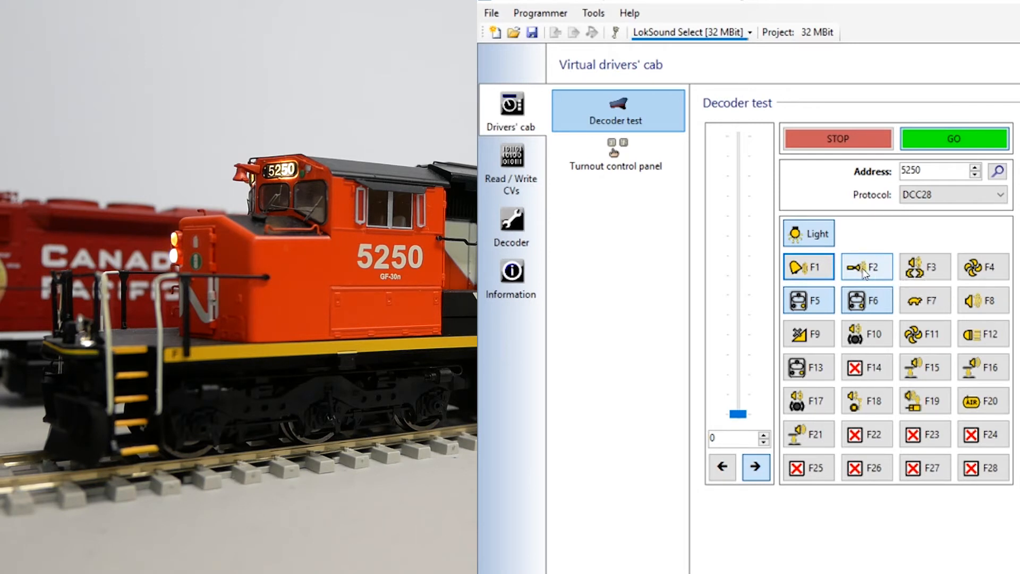
left_click(807, 267)
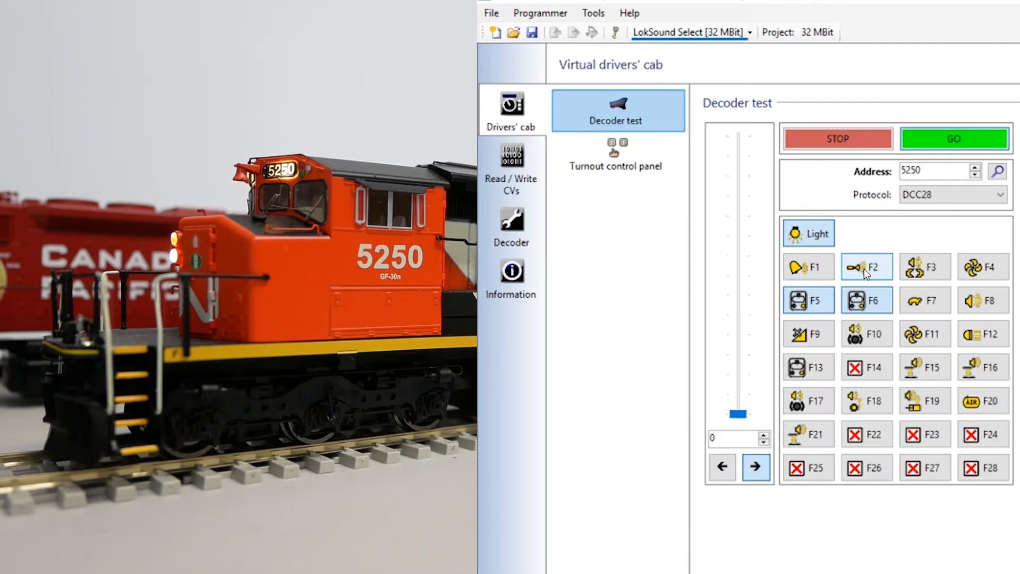
left_click(926, 267)
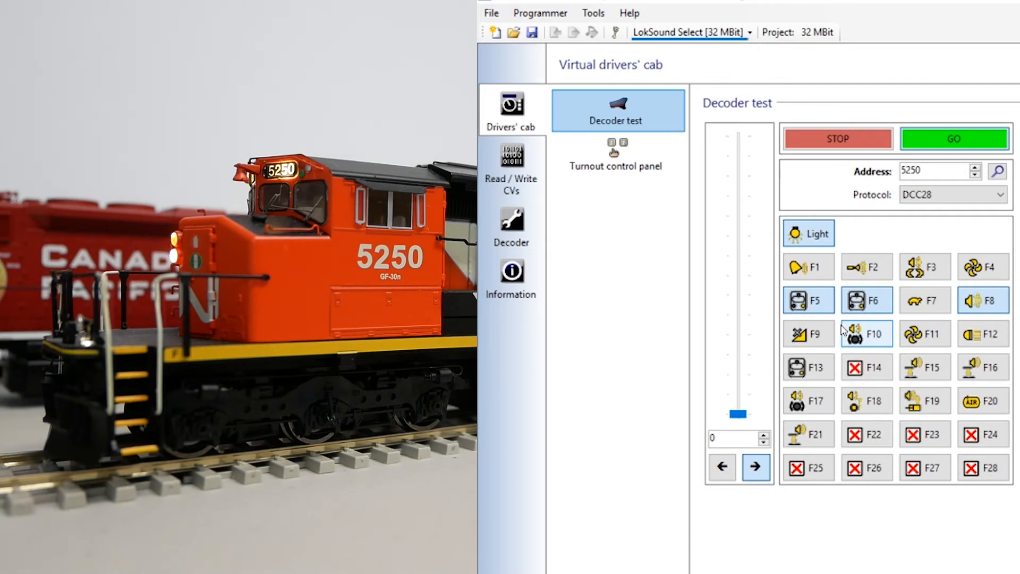
mouse_move(865, 189)
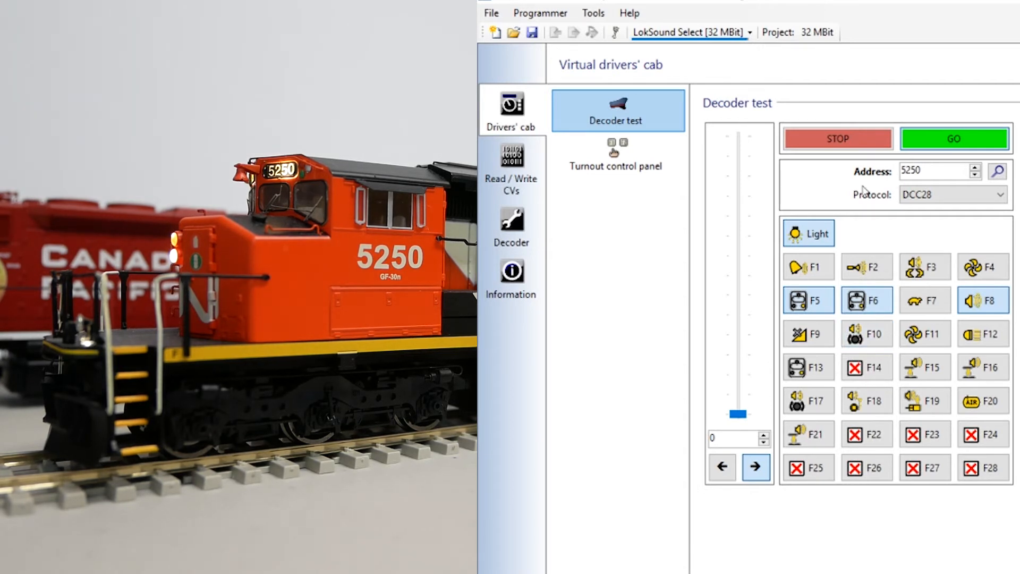
mouse_move(733, 519)
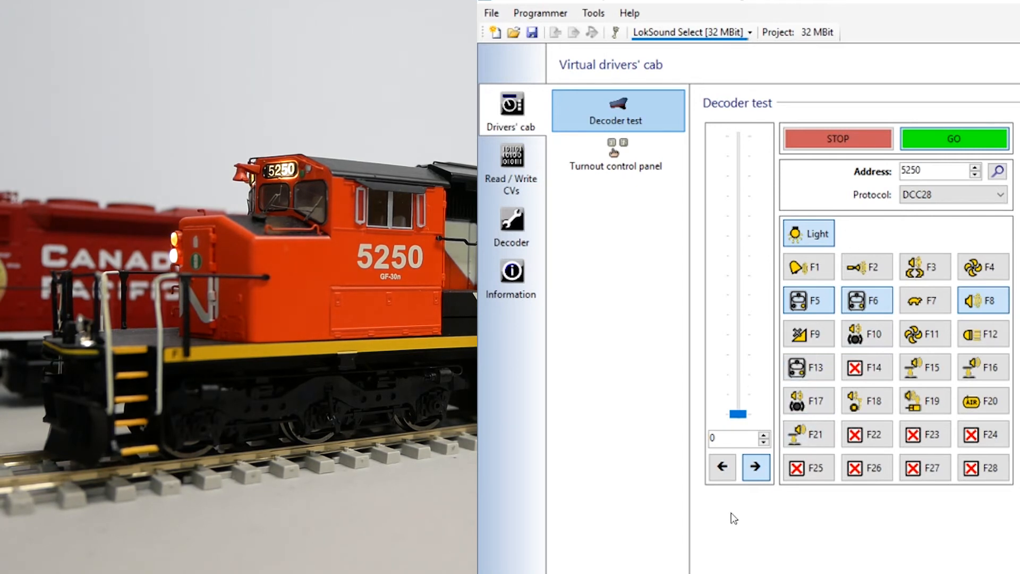
mouse_move(781, 447)
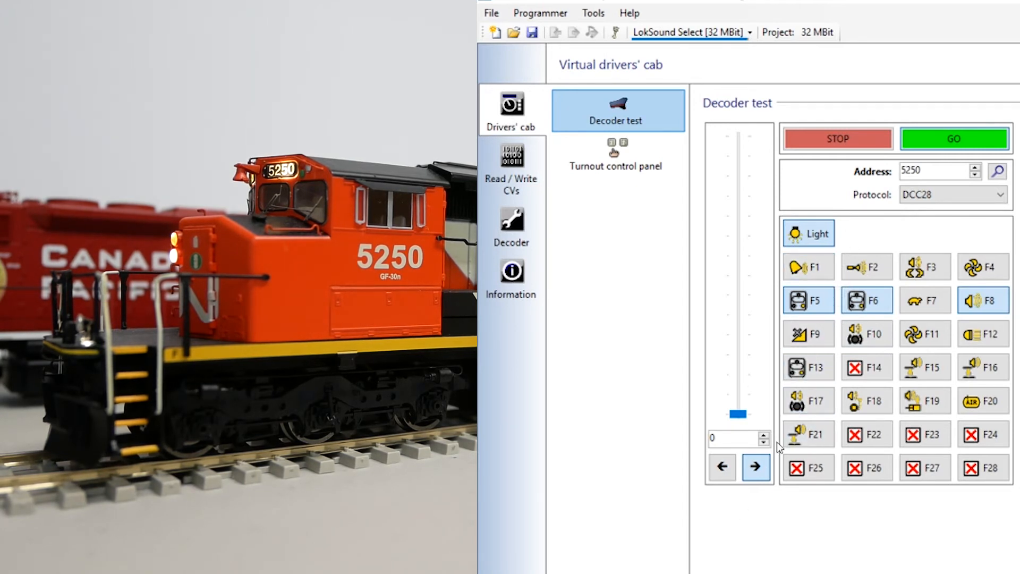
Raise the locomotive speed toward 27 and toggle the F8 sound function
left_click(765, 433)
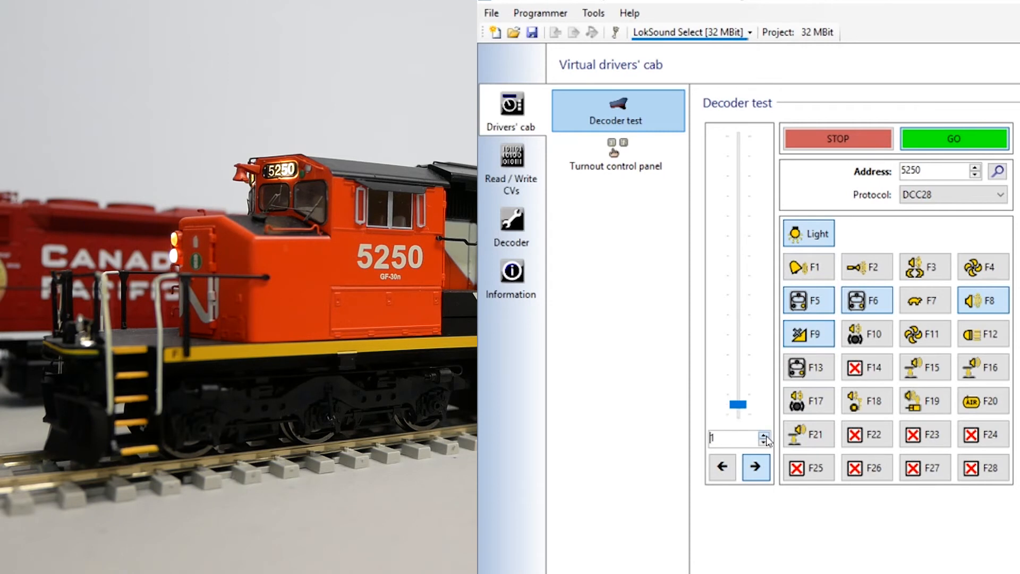
left_click(755, 433)
type("27")
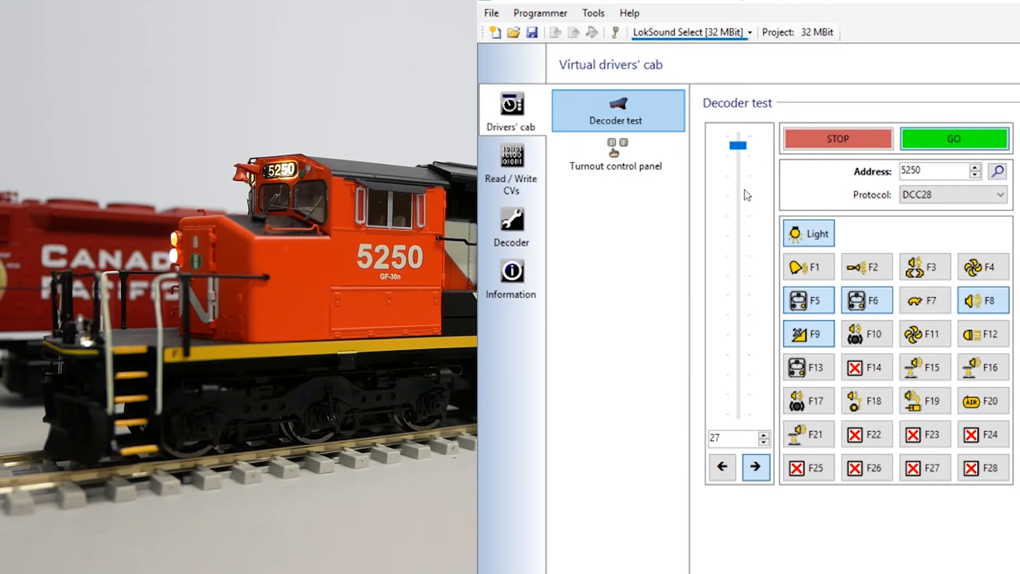
mouse_move(735, 232)
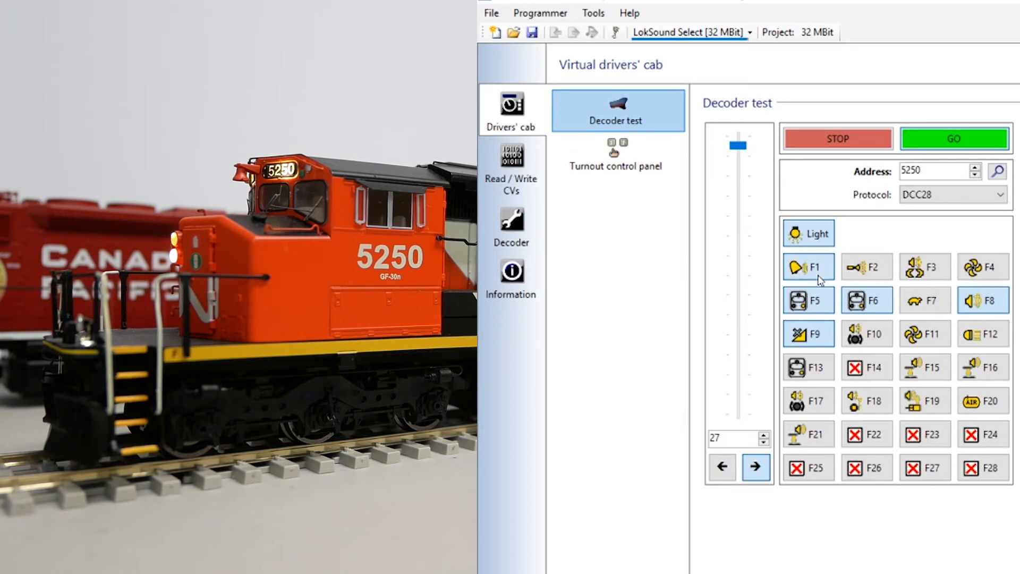
mouse_move(867, 267)
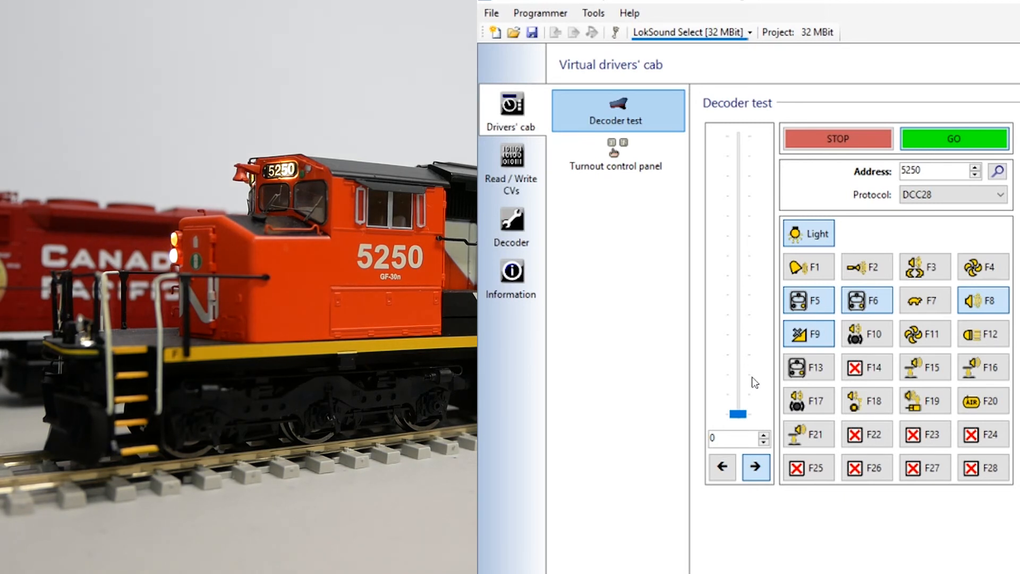
mouse_move(960, 304)
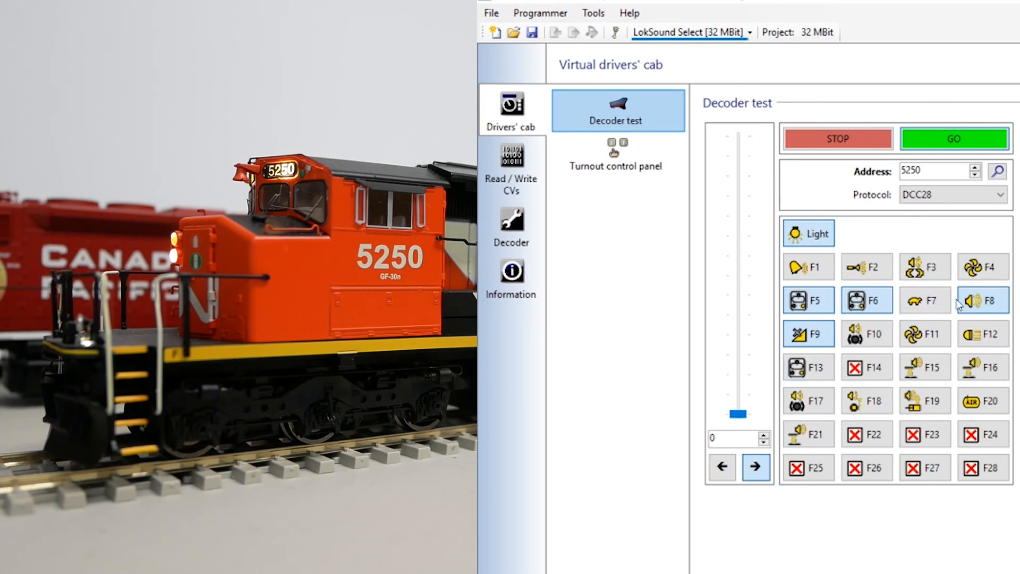
mouse_move(984, 299)
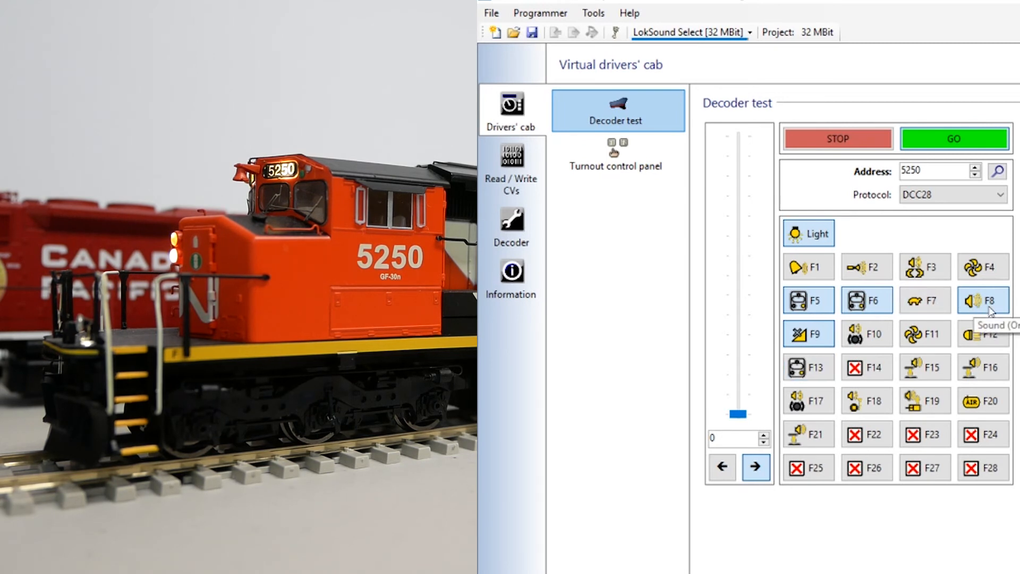
left_click(808, 334)
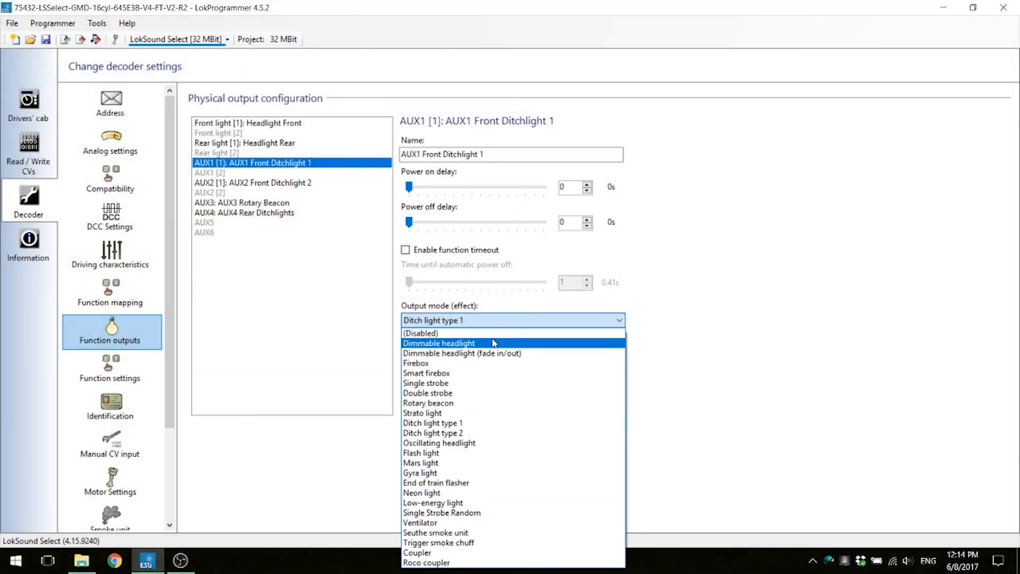
Set AUX2 Front Ditchlight 2 to Dimmable headlight (fade in/out), brightness 31, LED mode on
left_click(462, 353)
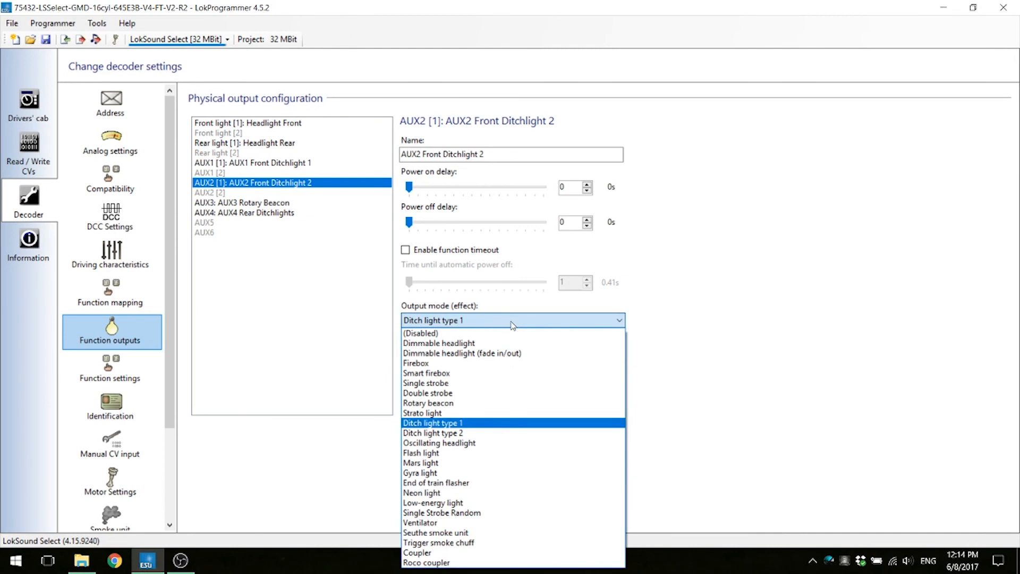
mouse_move(489, 353)
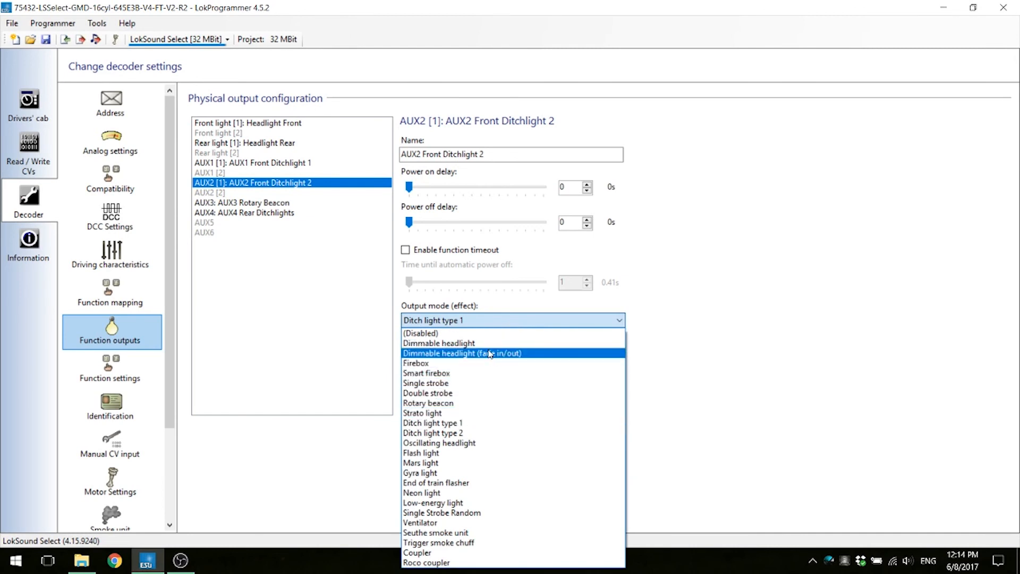
left_click(462, 353)
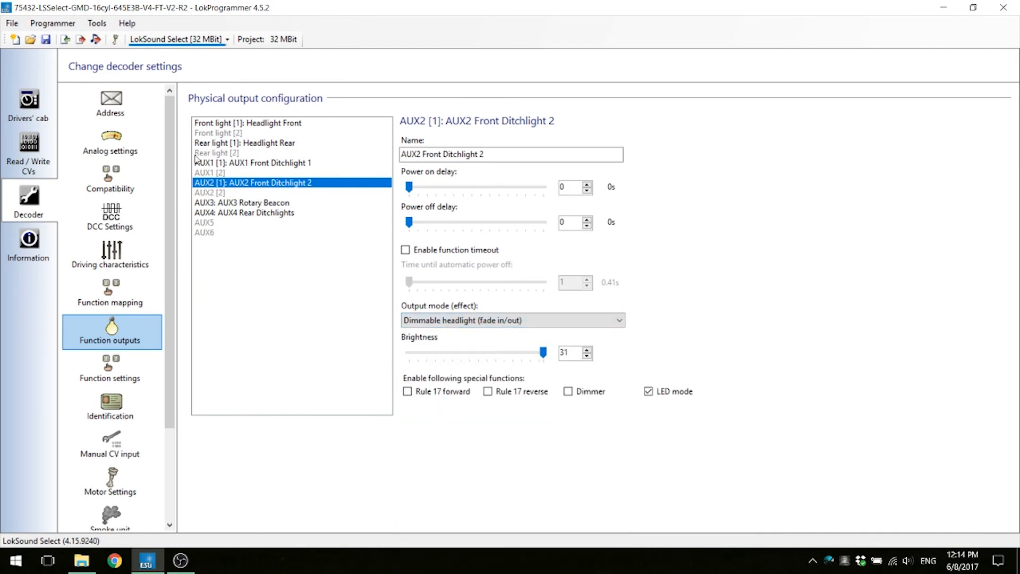
left_click(52, 22)
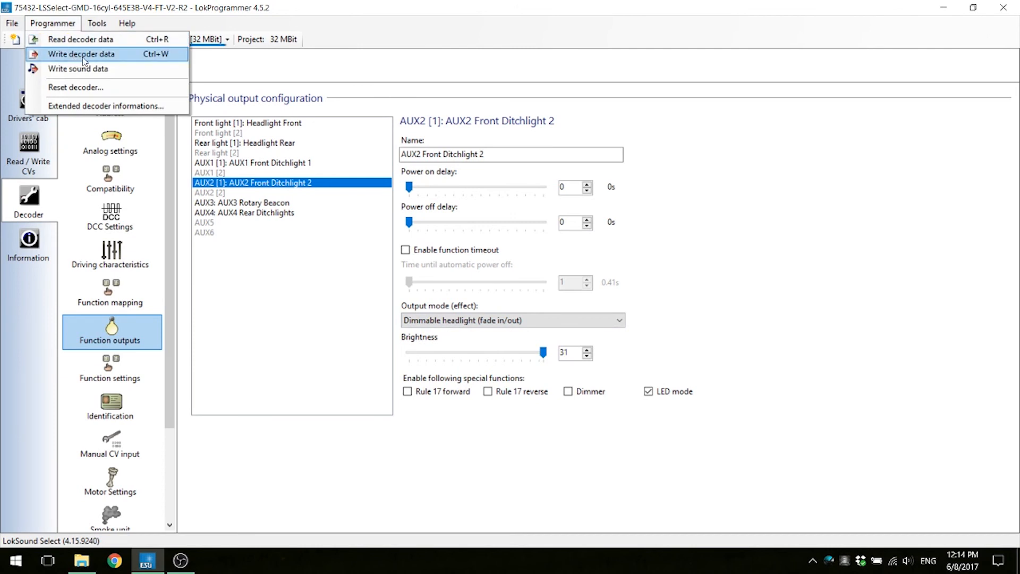